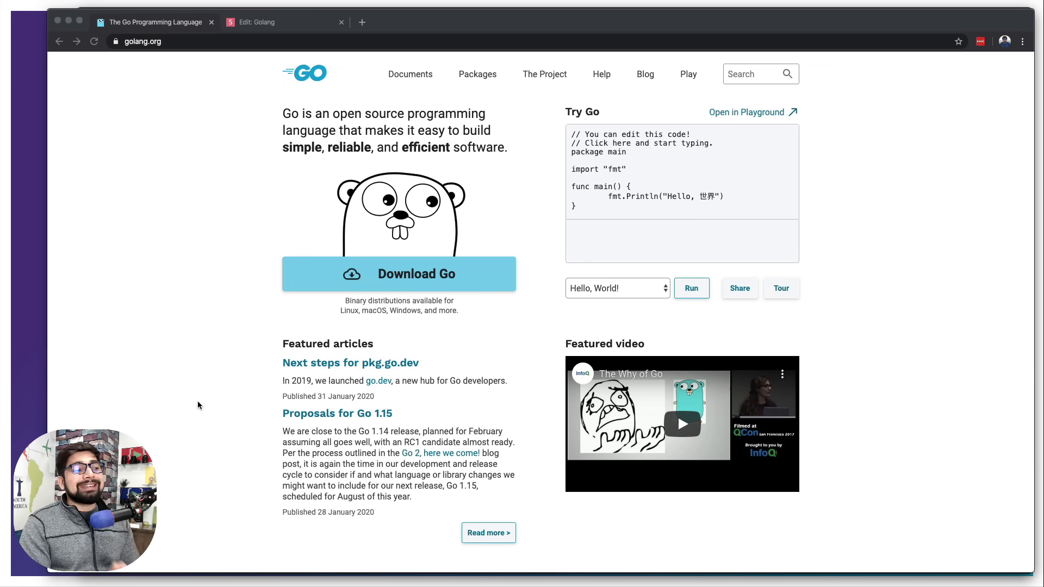
{"action": "mouse_move", "coordinate": [418, 290]}
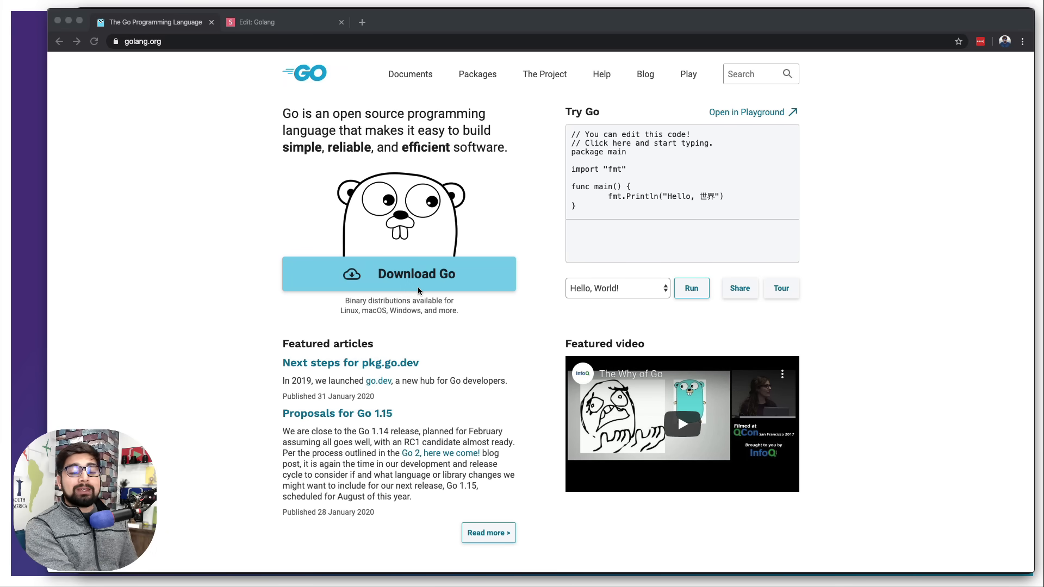
{"action": "mouse_move", "coordinate": [636, 194]}
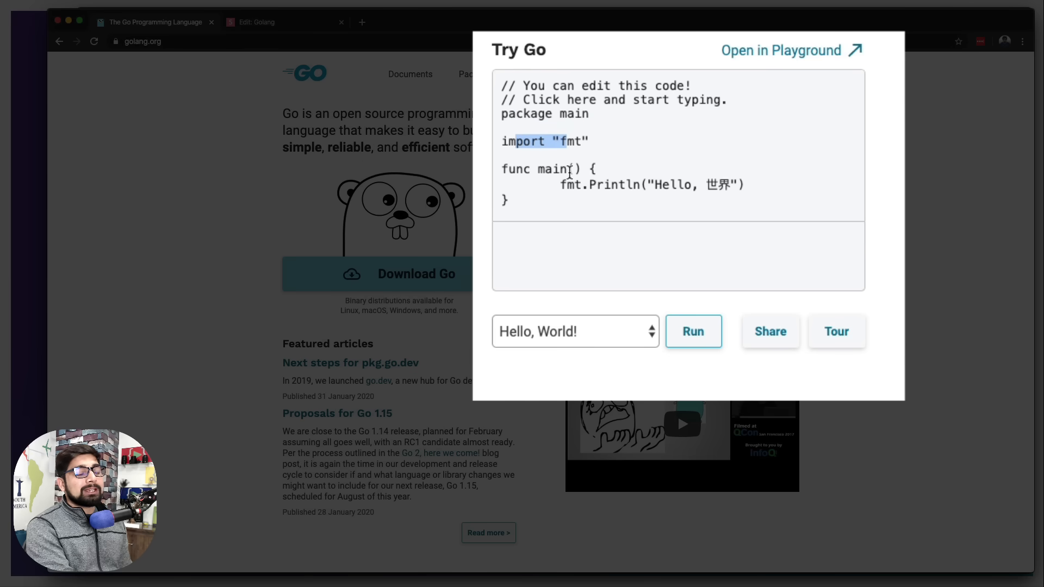
{"action": "mouse_move", "coordinate": [719, 189]}
{"action": "type", "text": "Wo"}
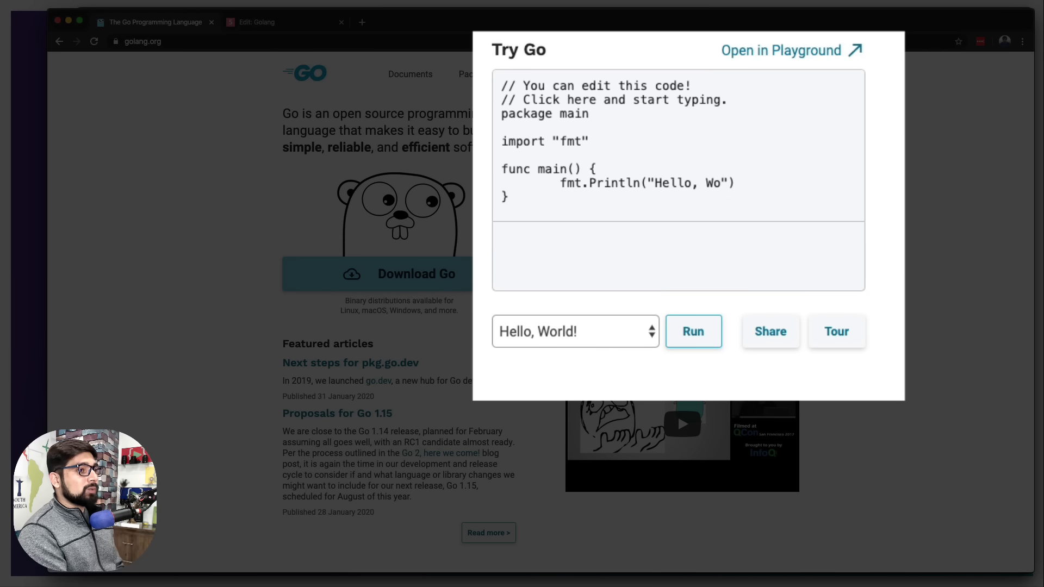
Finish the greeting as "Hello, World" and run the Try Go program.
{"action": "type", "text": "rld"}
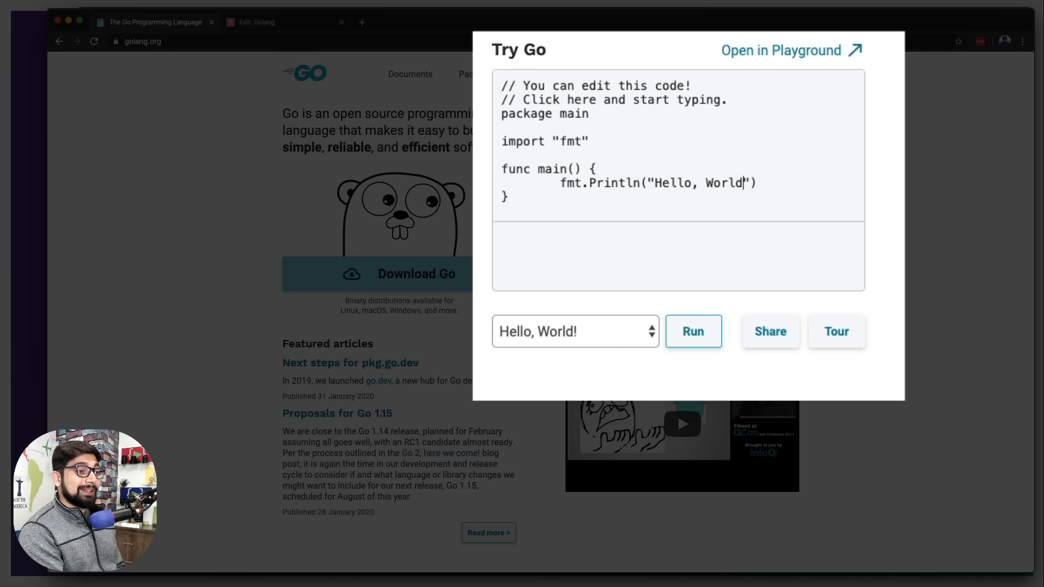
{"action": "left_click", "coordinate": [693, 330]}
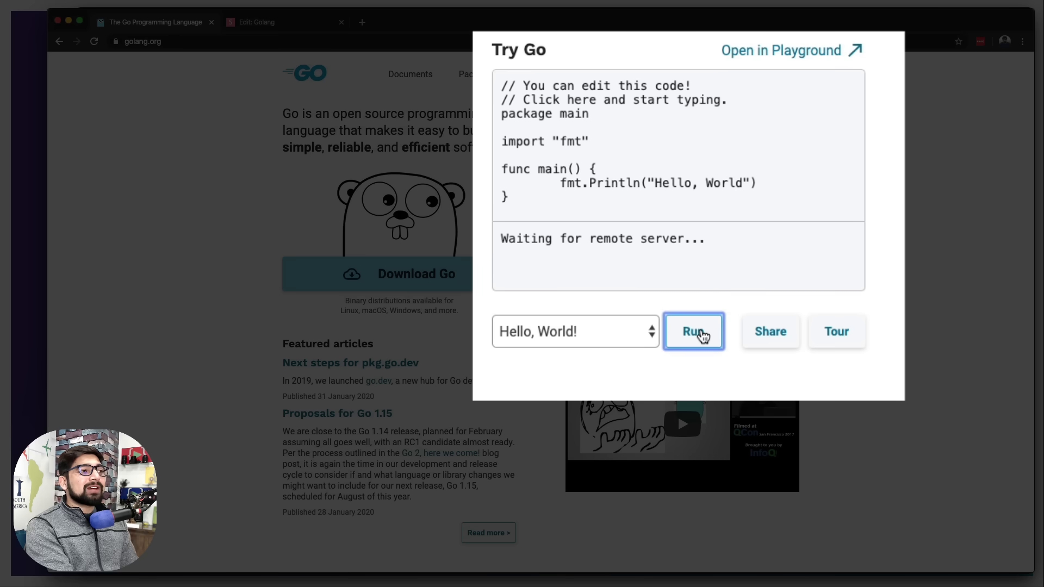
{"action": "left_click", "coordinate": [693, 331]}
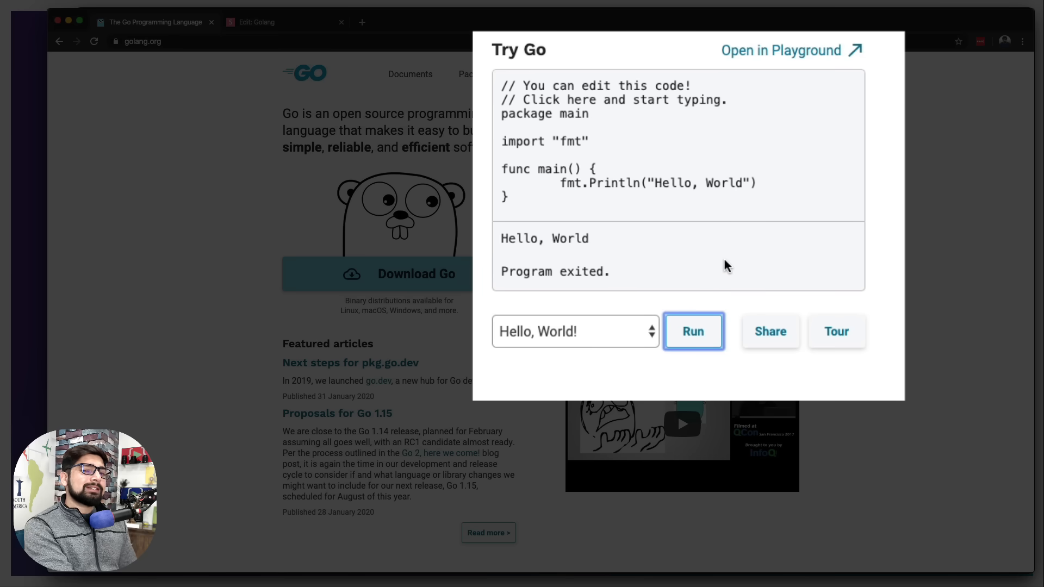
{"action": "mouse_move", "coordinate": [705, 260]}
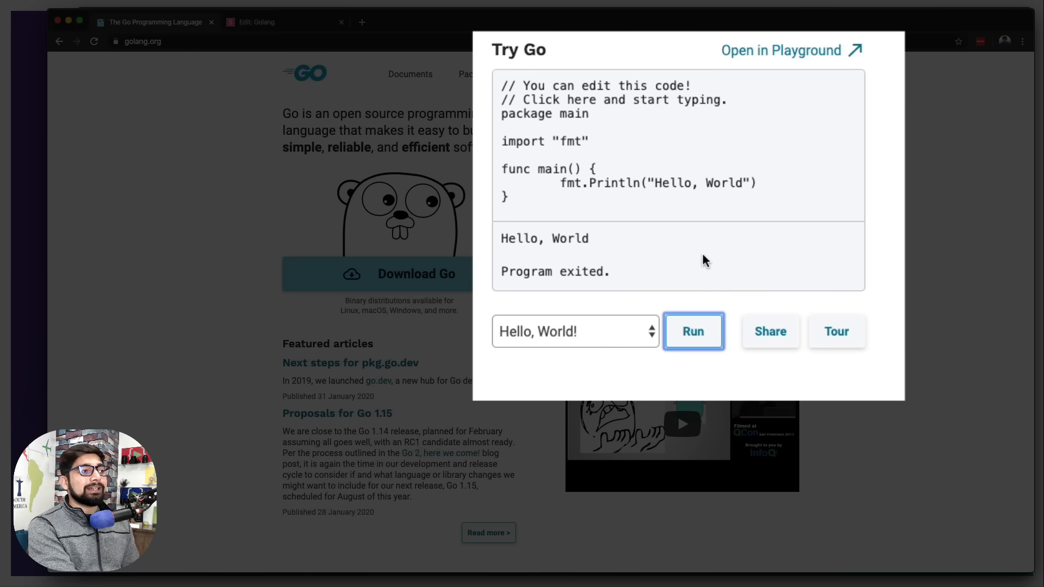
{"action": "left_click", "coordinate": [203, 197]}
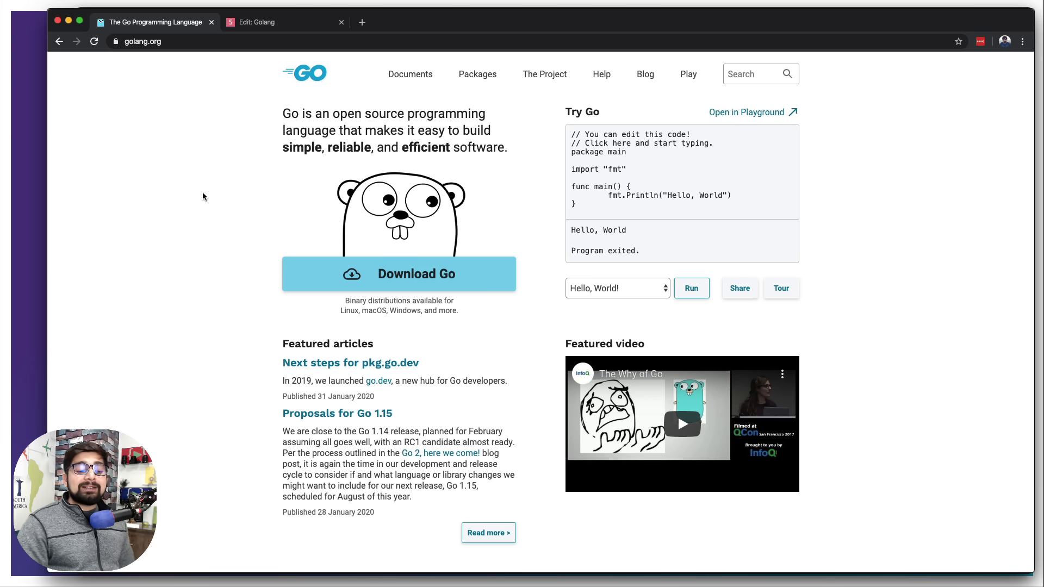
Switch to the Slides.com editor showing the Golang title slide.
{"action": "left_click", "coordinate": [273, 22]}
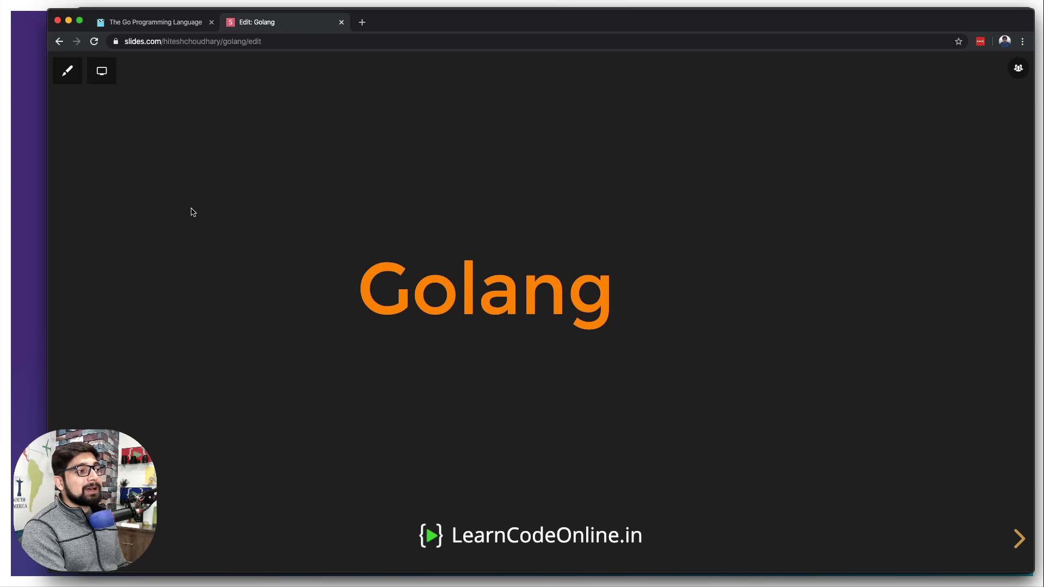
{"action": "mouse_move", "coordinate": [193, 212]}
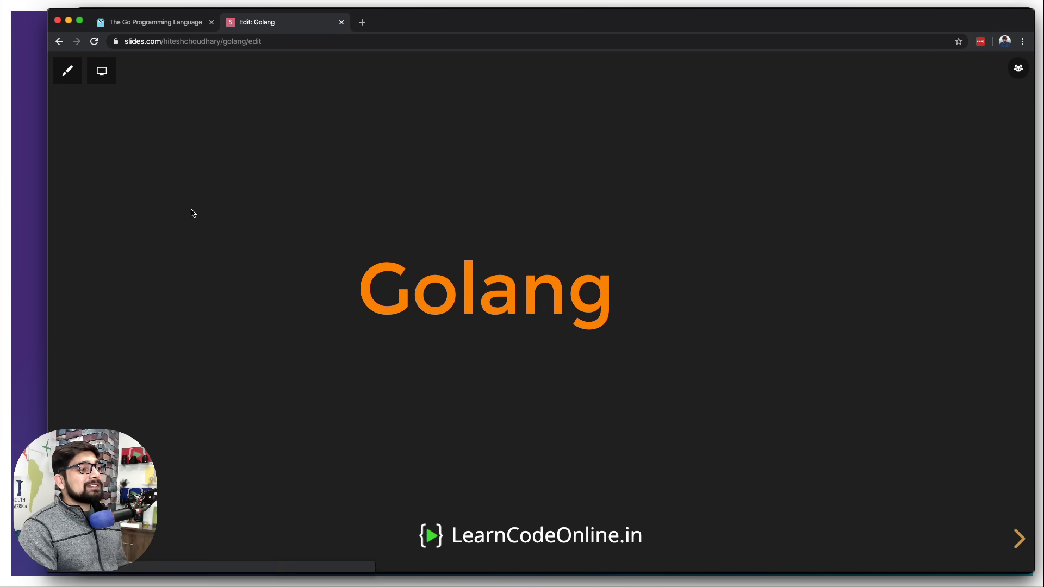
Advance from the title slide to the second Golang slide.
{"action": "left_click", "coordinate": [1020, 539]}
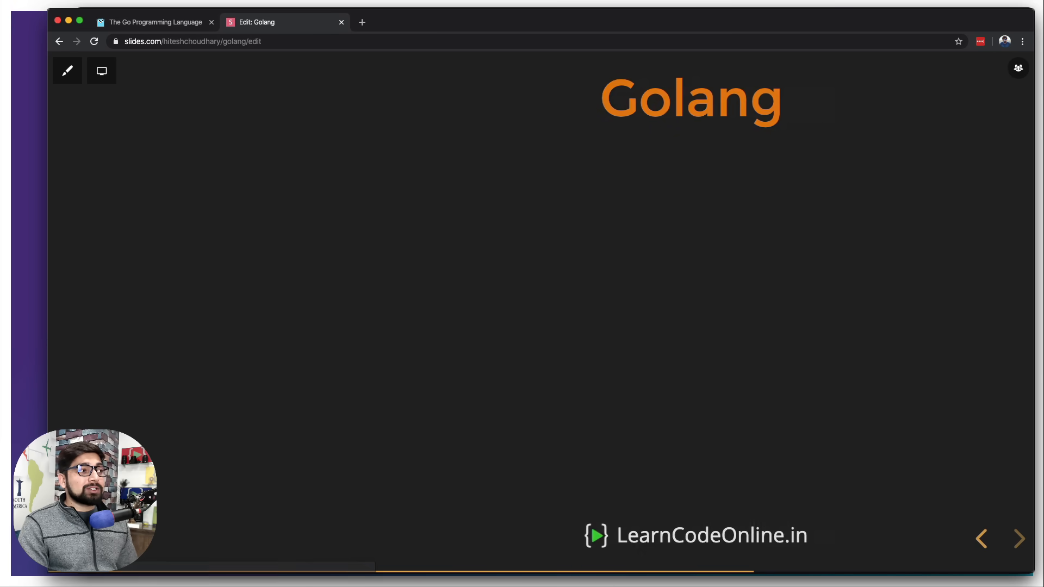
Reveal the 'Design year and later fix' point under 'Why a new language'.
{"action": "left_click", "coordinate": [1020, 539]}
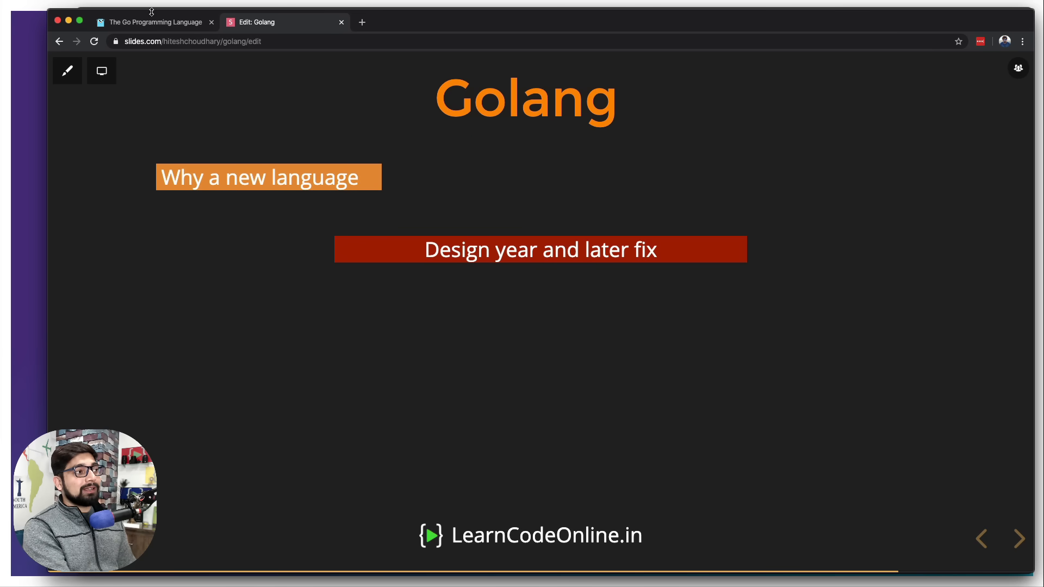
Return to the Go homepage and highlight 'efficient' in its tagline.
{"action": "left_click", "coordinate": [153, 22]}
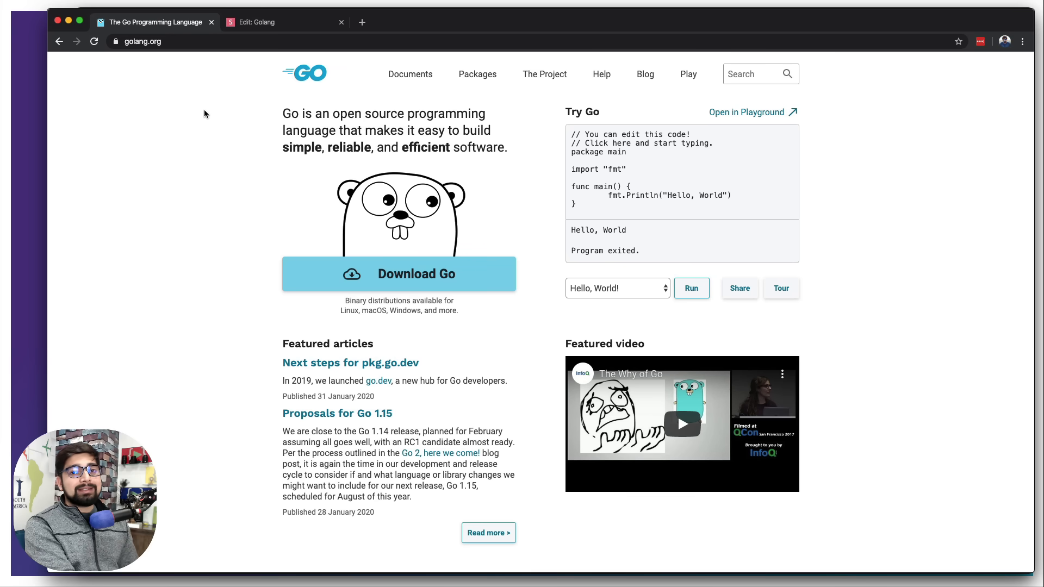
{"action": "double_click", "coordinate": [426, 147]}
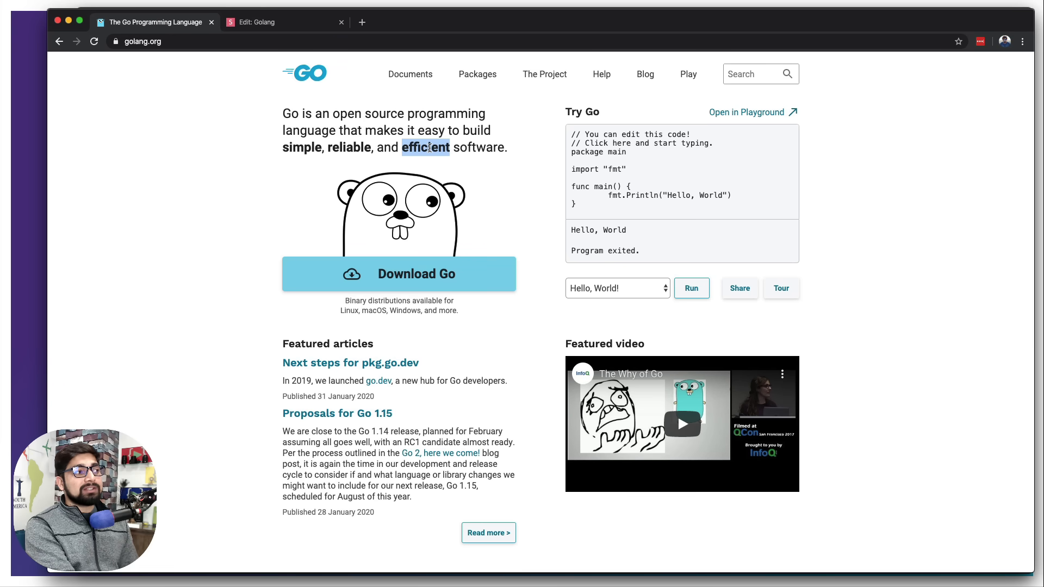
{"action": "mouse_move", "coordinate": [224, 146]}
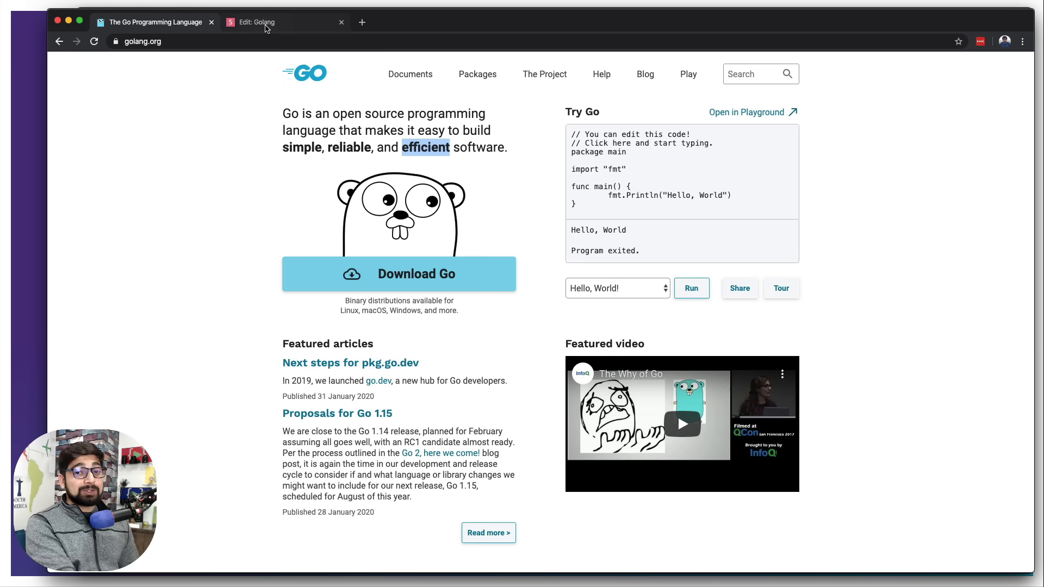
Return to the Golang deck via the 'Edit: Golang' tab.
{"action": "left_click", "coordinate": [279, 22]}
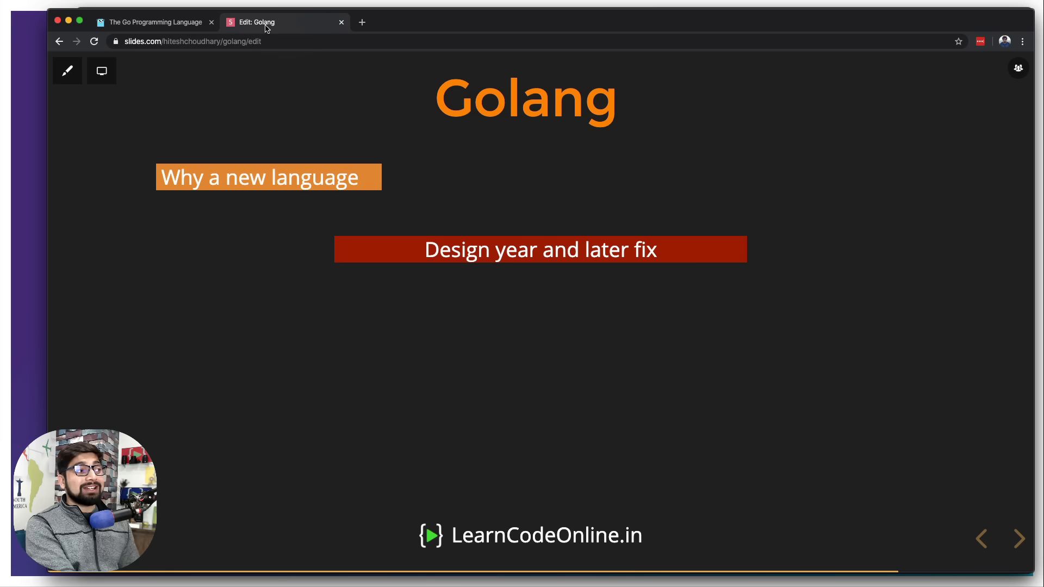
{"action": "mouse_move", "coordinate": [158, 292]}
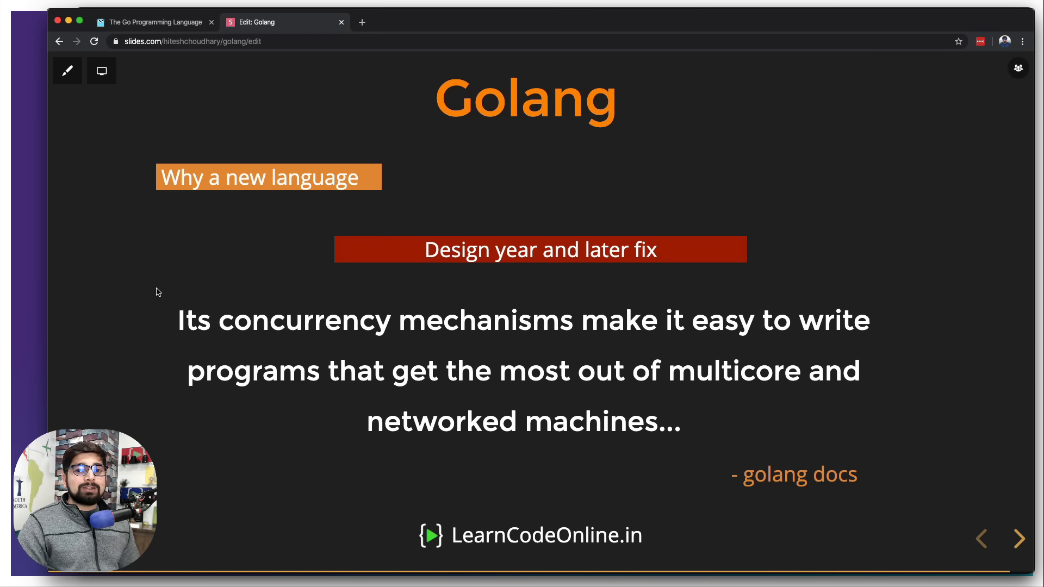
Show 'Go find more about them!' with Robert Griesemer, Rob Pike and Ken Thompson.
{"action": "left_click", "coordinate": [1019, 538]}
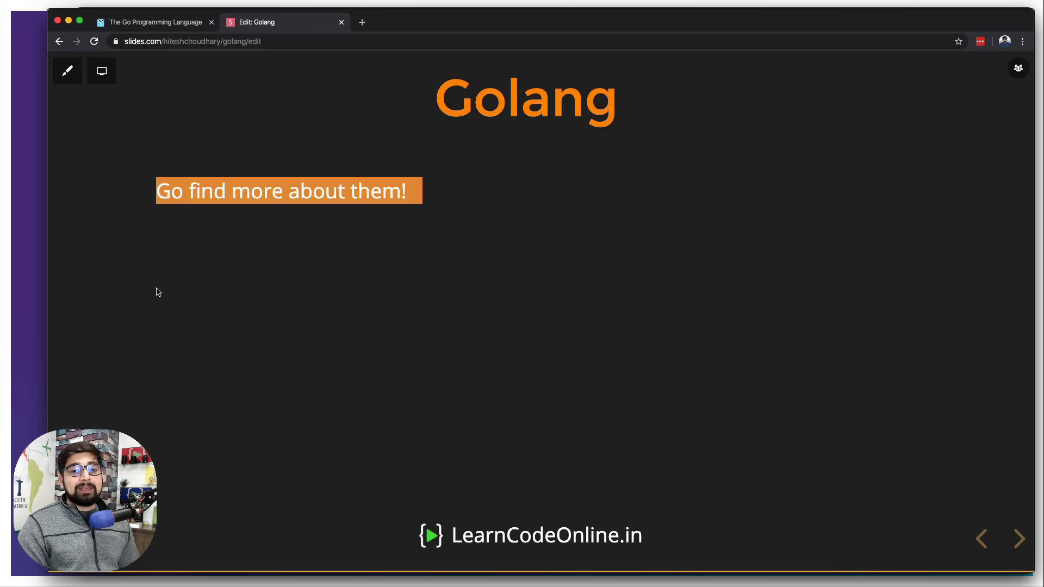
{"action": "left_click", "coordinate": [1019, 539]}
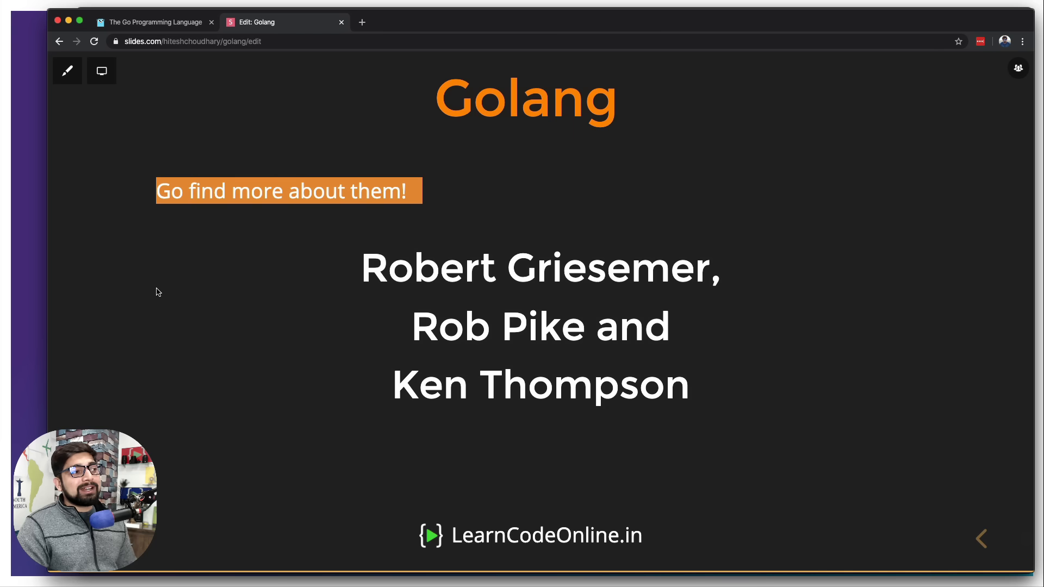